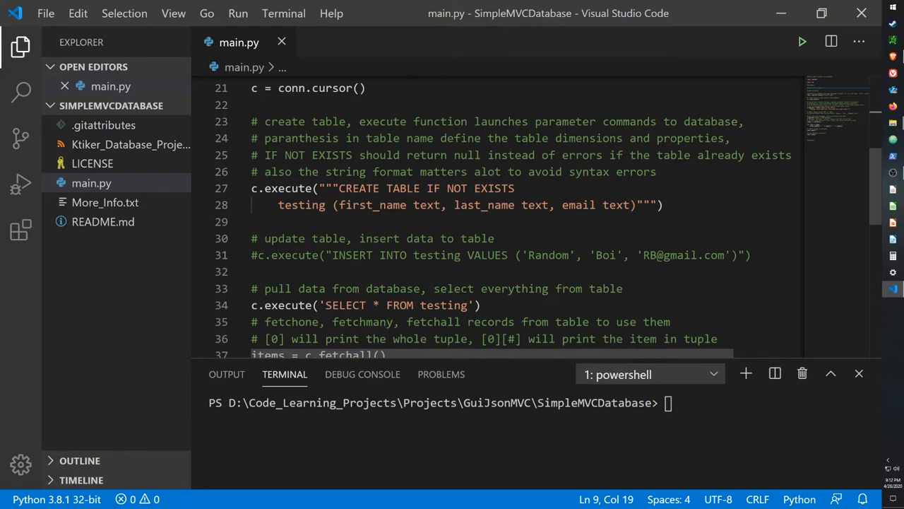
- Review the folded Initialize region of main.py by unfolding and refolding it
scroll("up", 3)
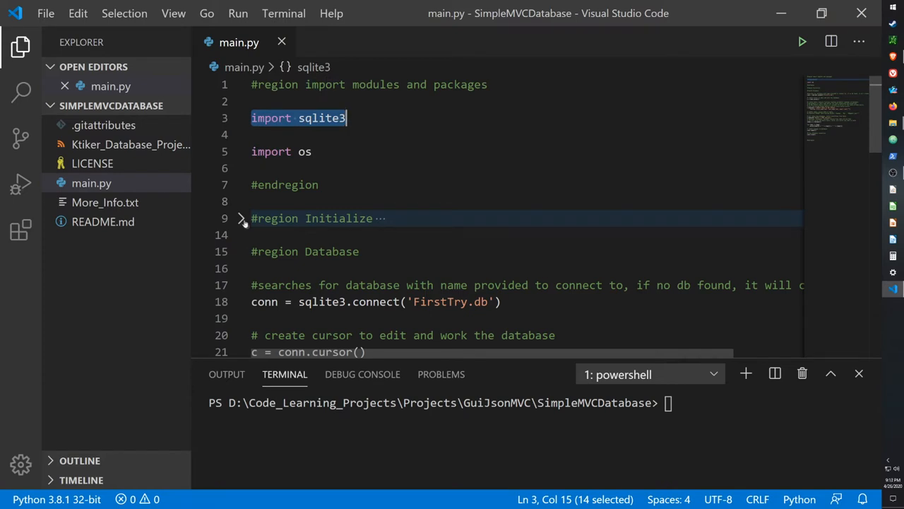
left_click(242, 217)
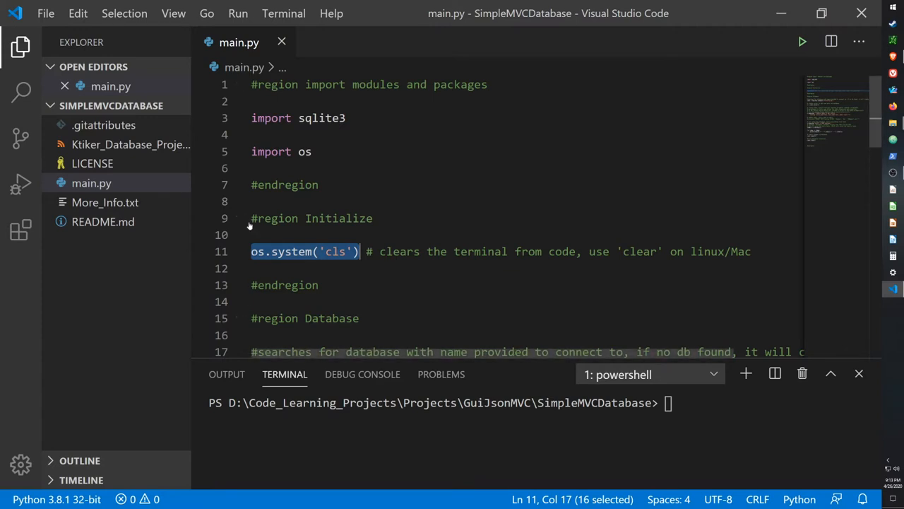
left_click(240, 217)
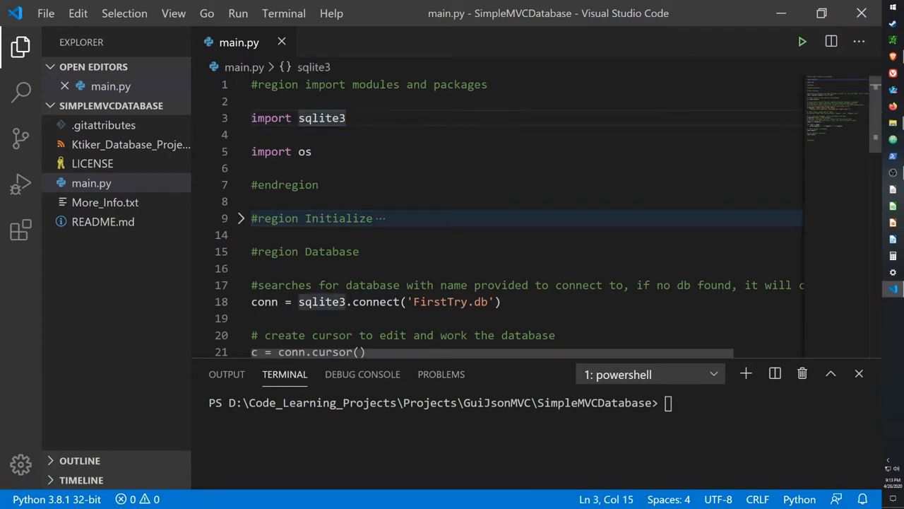
scroll("down", 3)
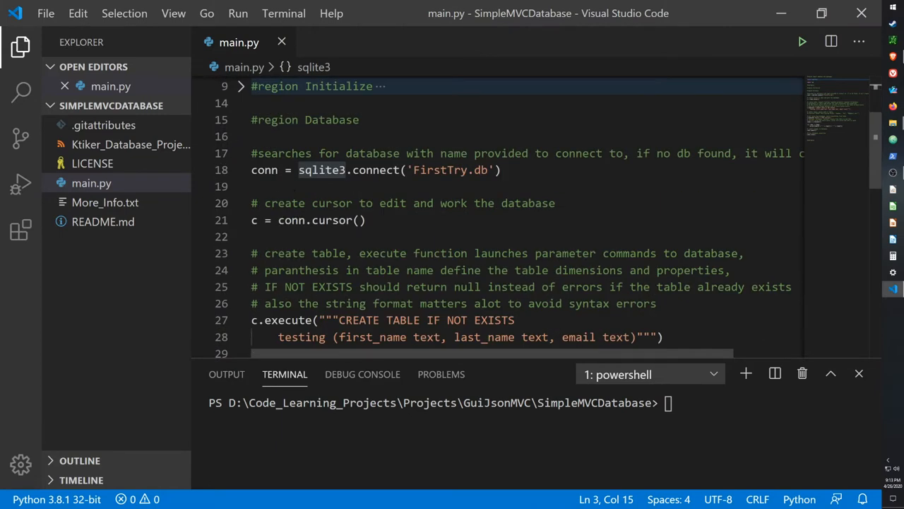
- Examine the sqlite3 connection to FirstTry.db and the cursor creation line
double_click(262, 170)
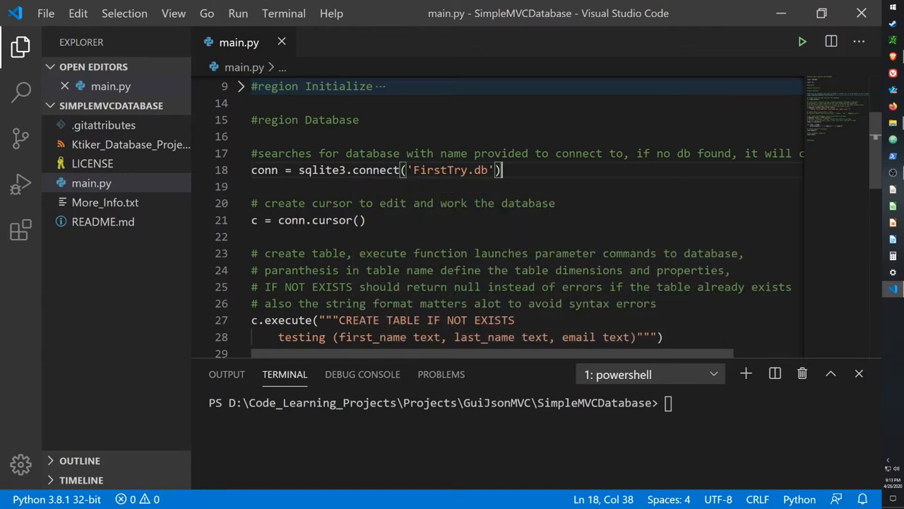
left_click_drag(257, 153, 760, 153)
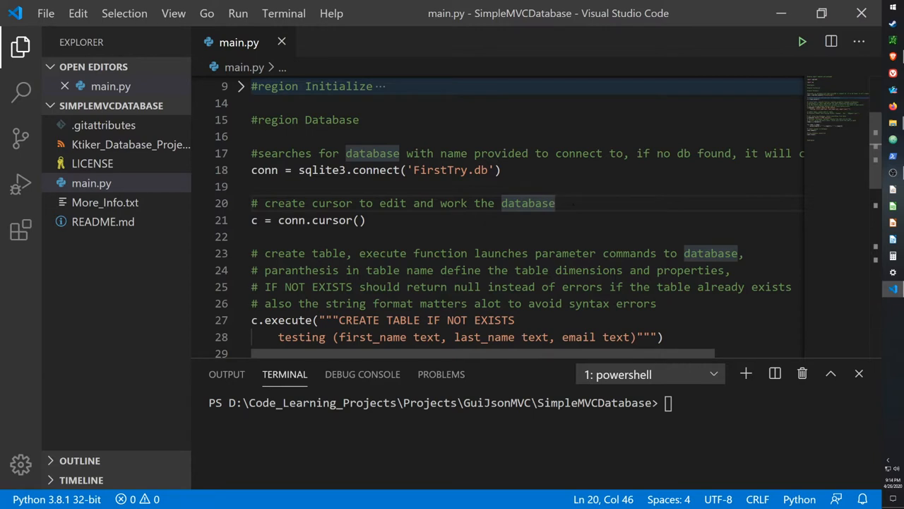
triple_click(308, 220)
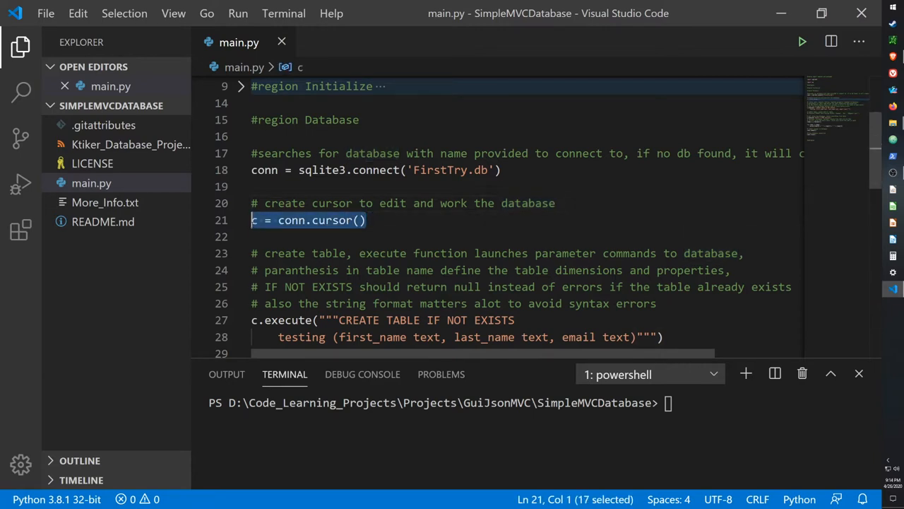
left_click(364, 220)
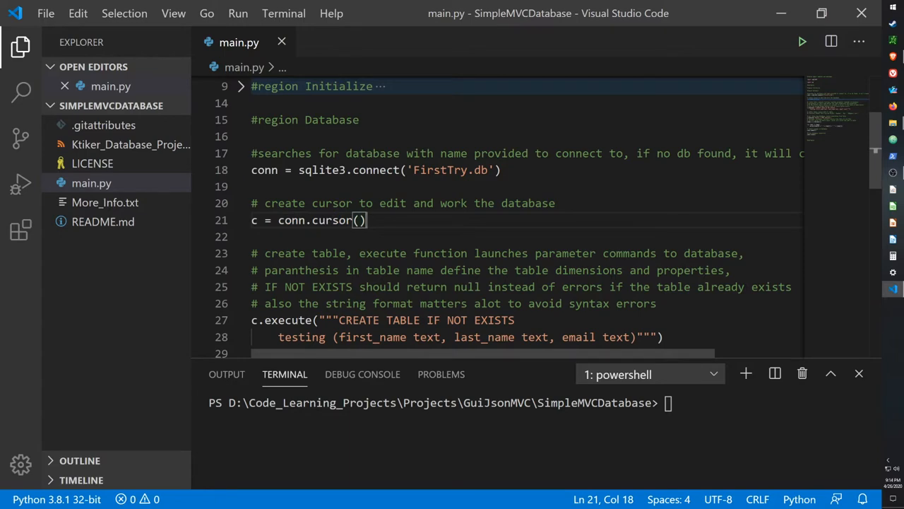
scroll("down", 3)
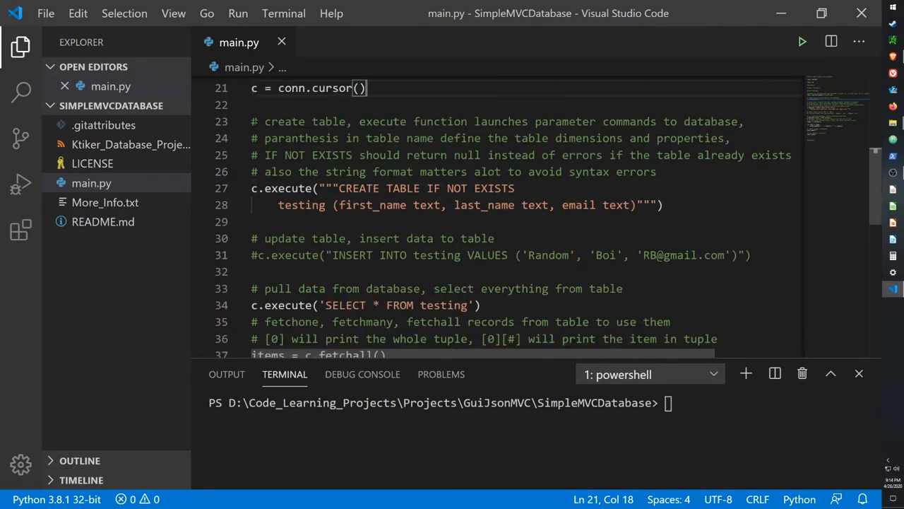
- Examine the CREATE TABLE testing statement with first_name, last_name and email columns
left_click_drag(252, 121, 751, 154)
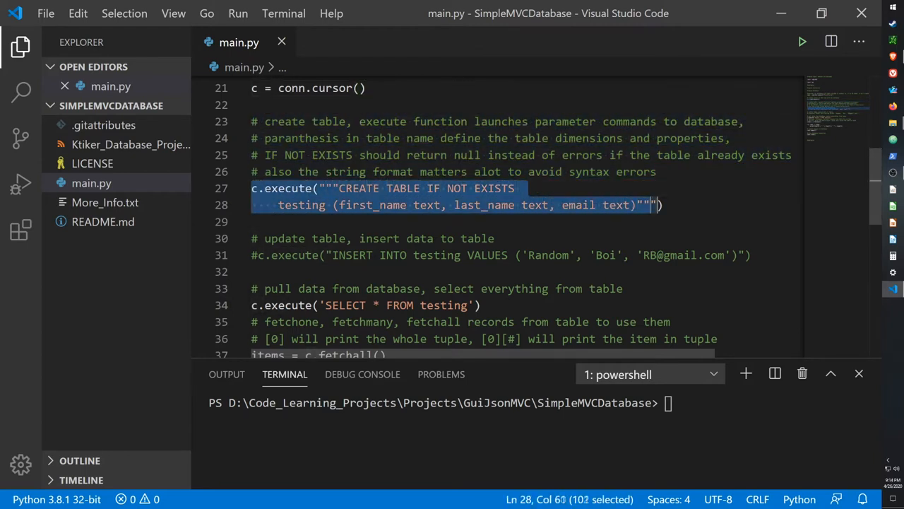
left_click(308, 188)
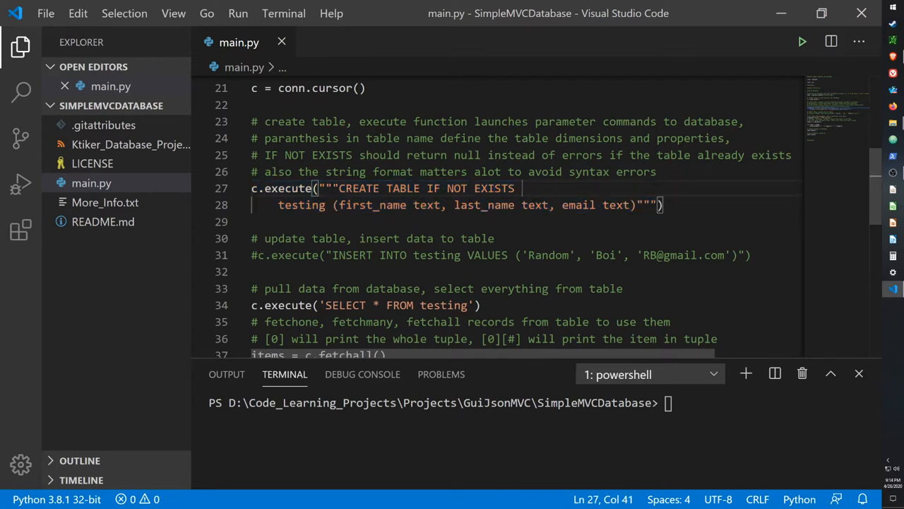
double_click(302, 205)
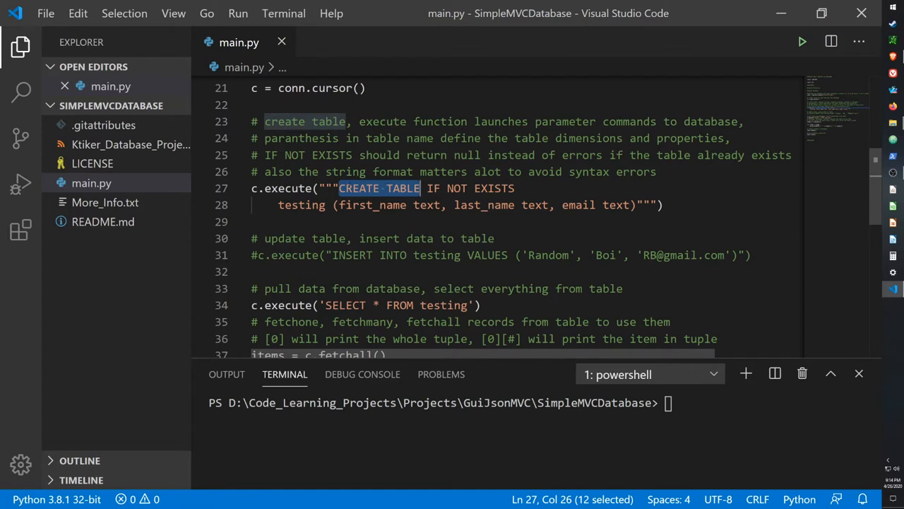
mouse_move(290, 188)
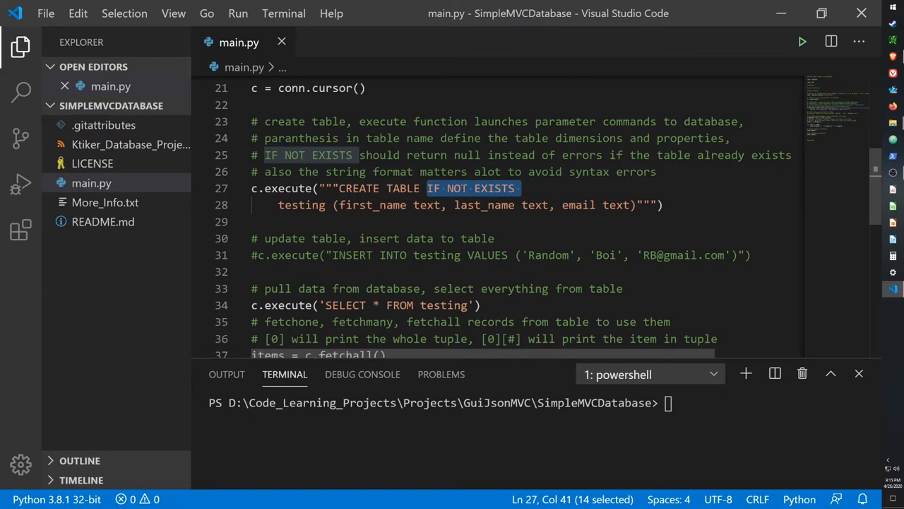
double_click(303, 205)
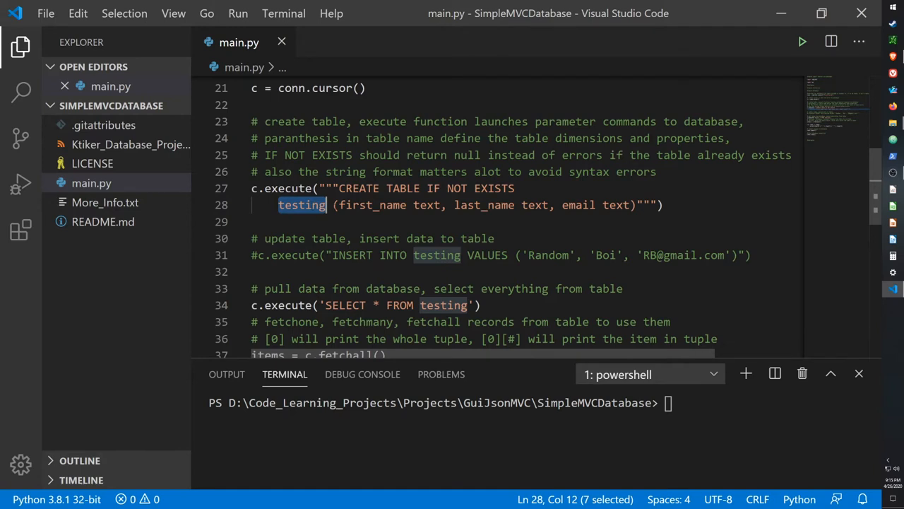
left_click_drag(332, 205, 630, 205)
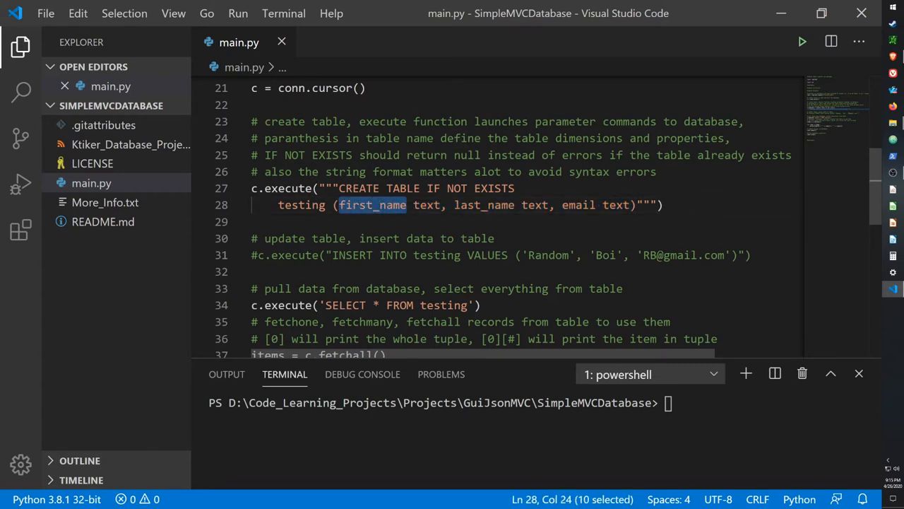
double_click(485, 205)
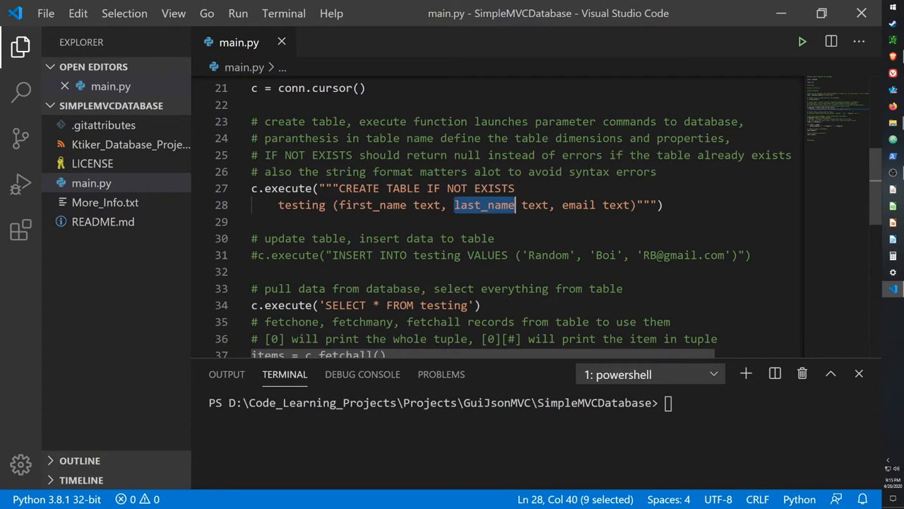
double_click(578, 204)
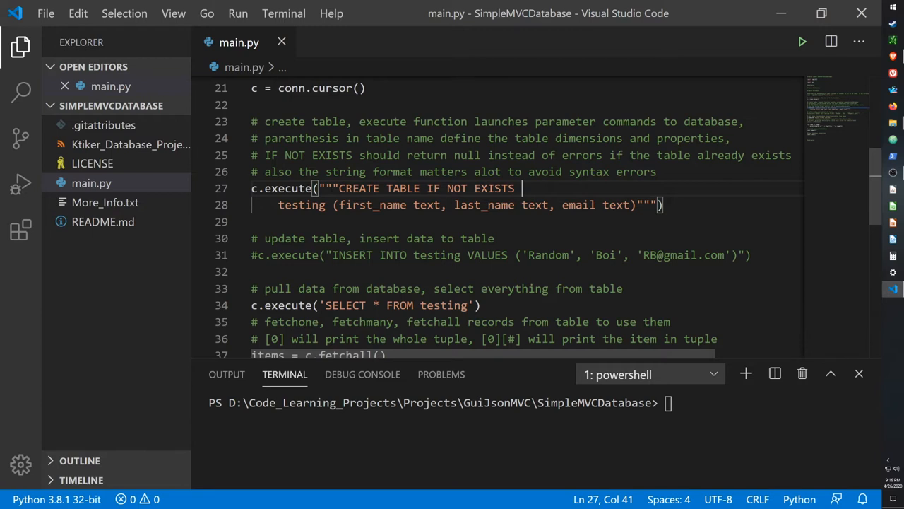
left_click_drag(252, 188, 633, 205)
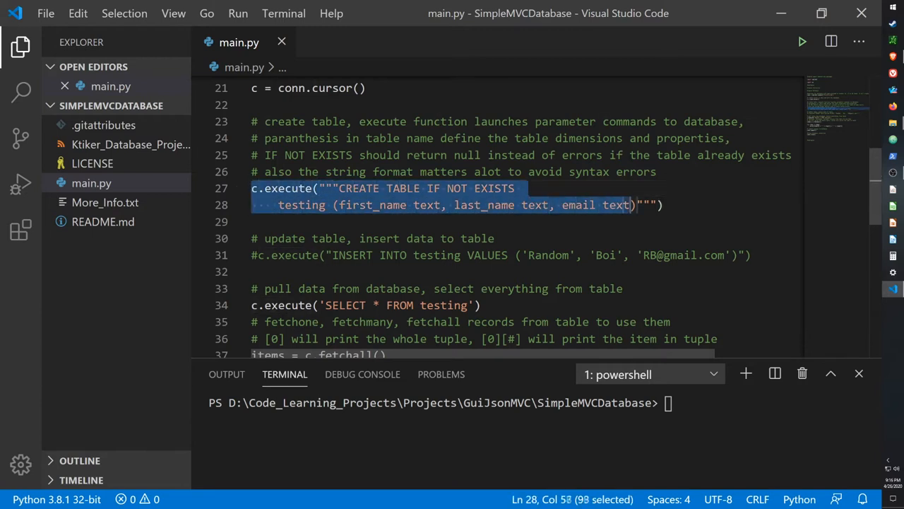
- Enable the INSERT INTO testing line, save main.py, and review its 'Random', 'Boi' values
left_click(551, 172)
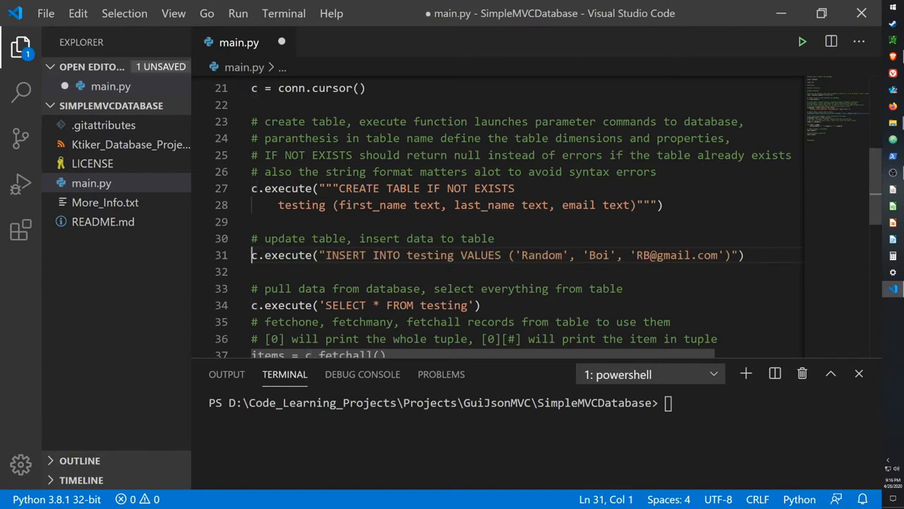
key("ctrl+s")
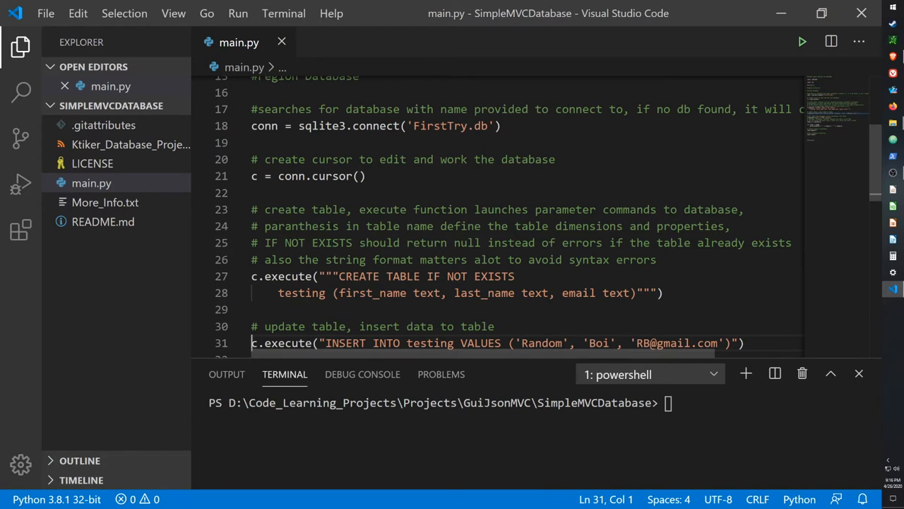
scroll("down", 3)
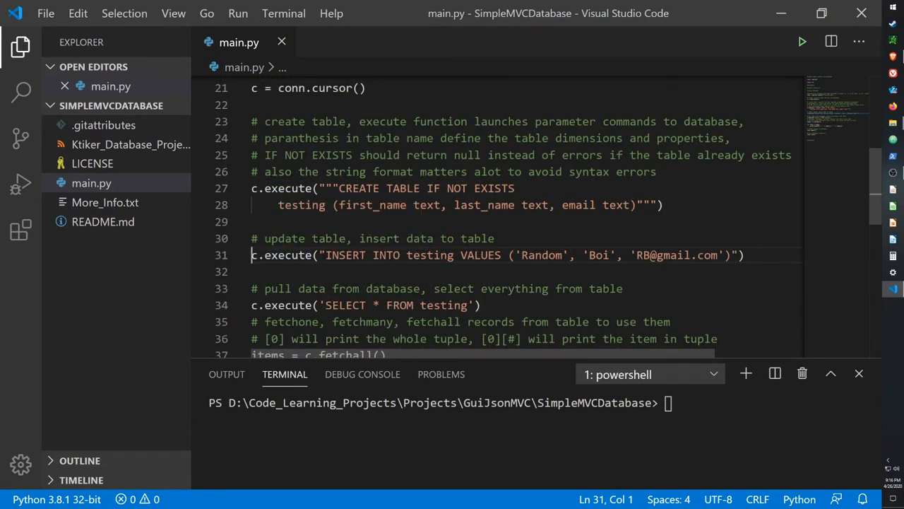
double_click(345, 254)
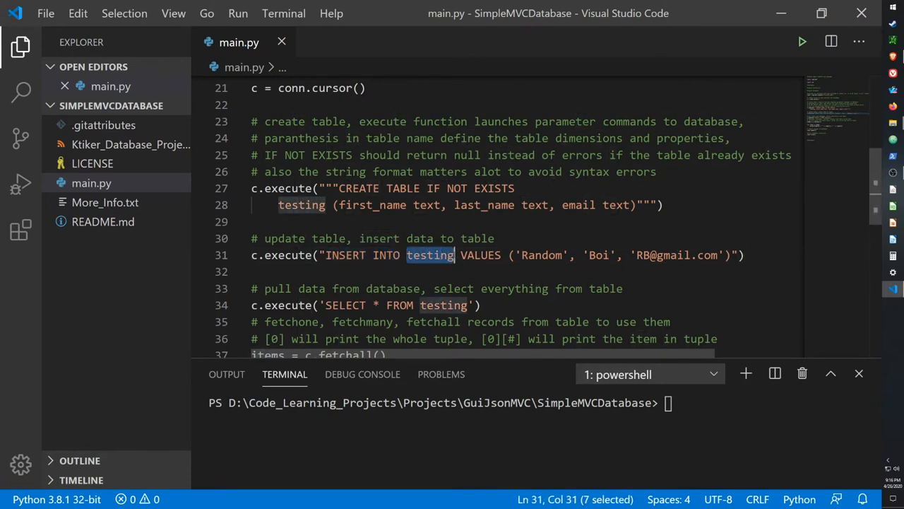
double_click(481, 254)
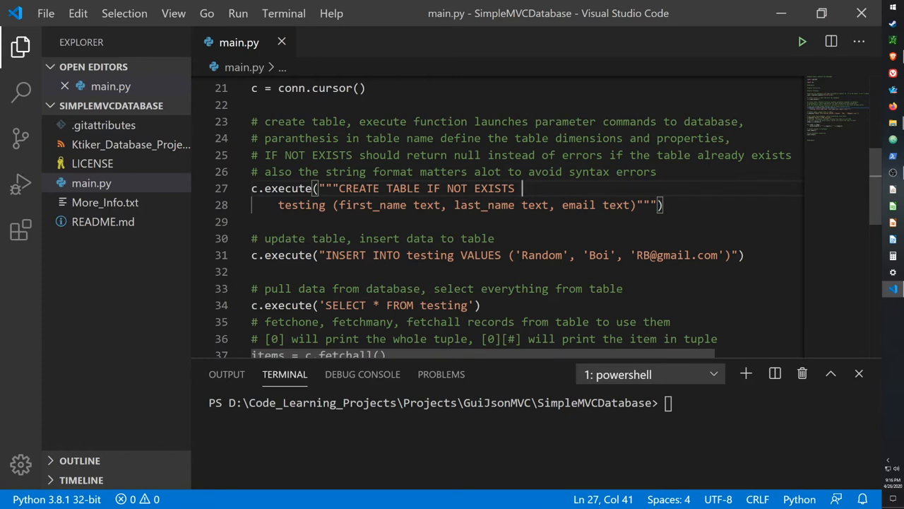
double_click(542, 254)
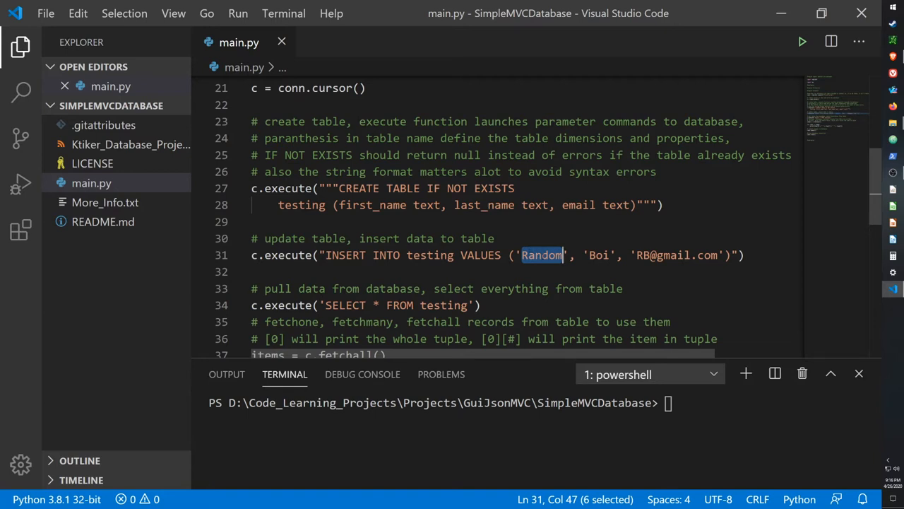
double_click(599, 254)
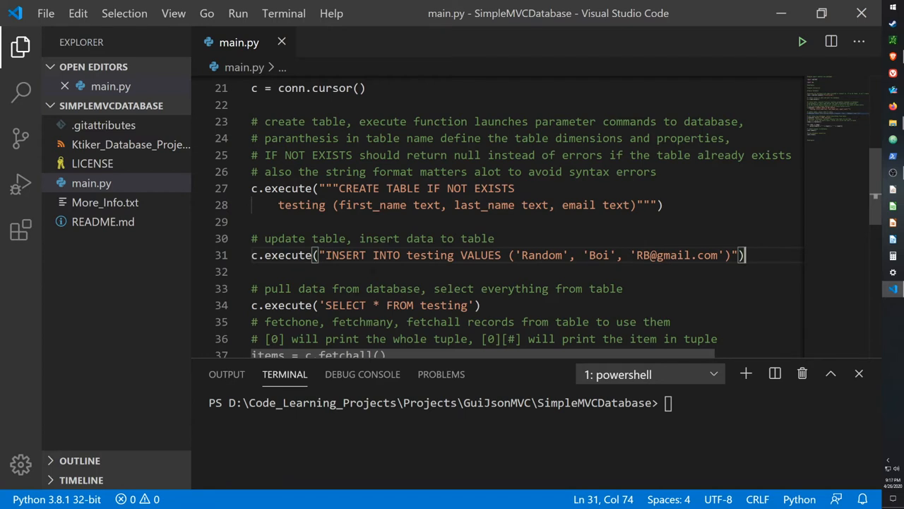
left_click_drag(325, 254, 501, 254)
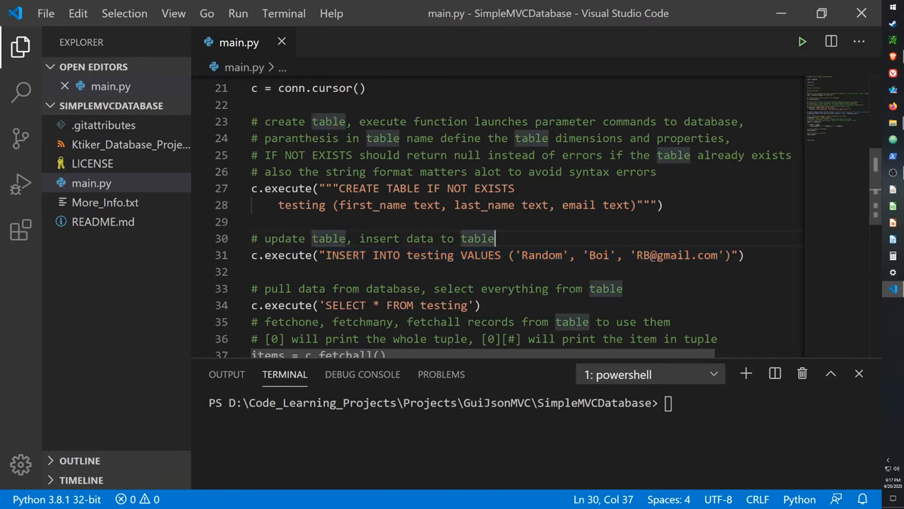
scroll("down", 3)
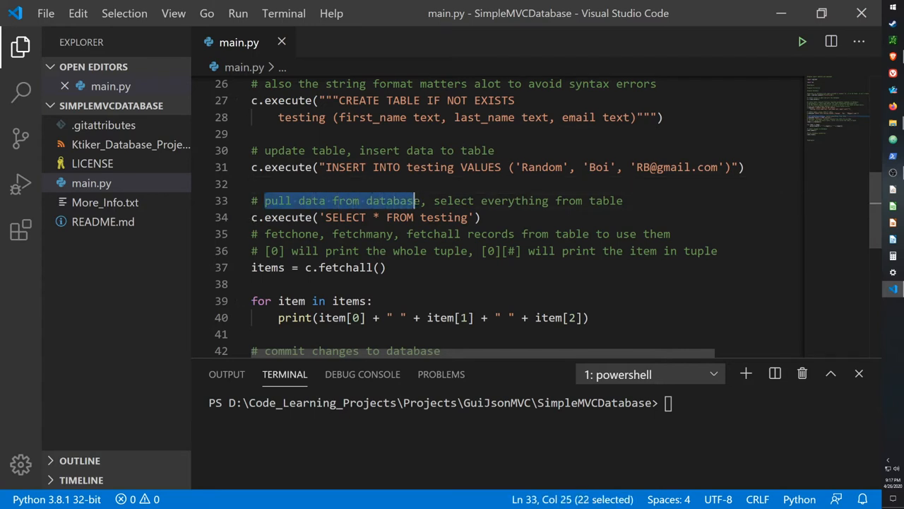
left_click_drag(413, 201, 471, 200)
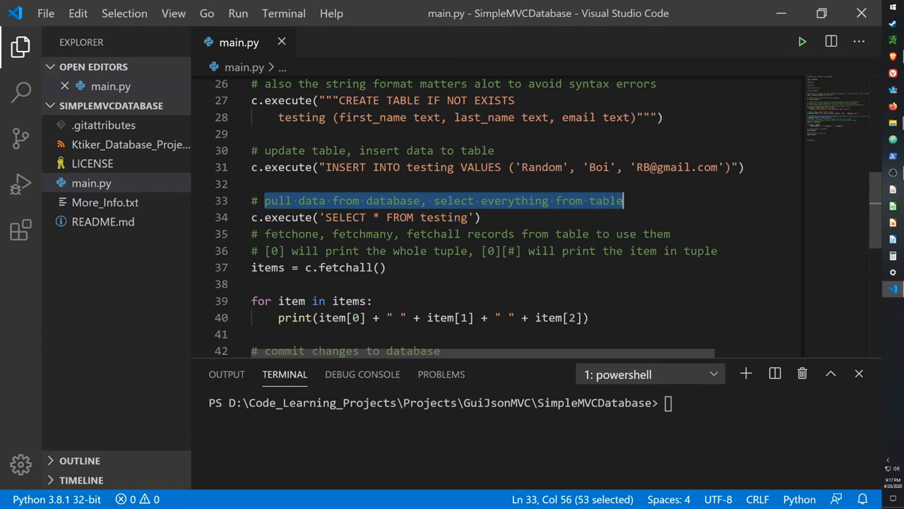
double_click(286, 218)
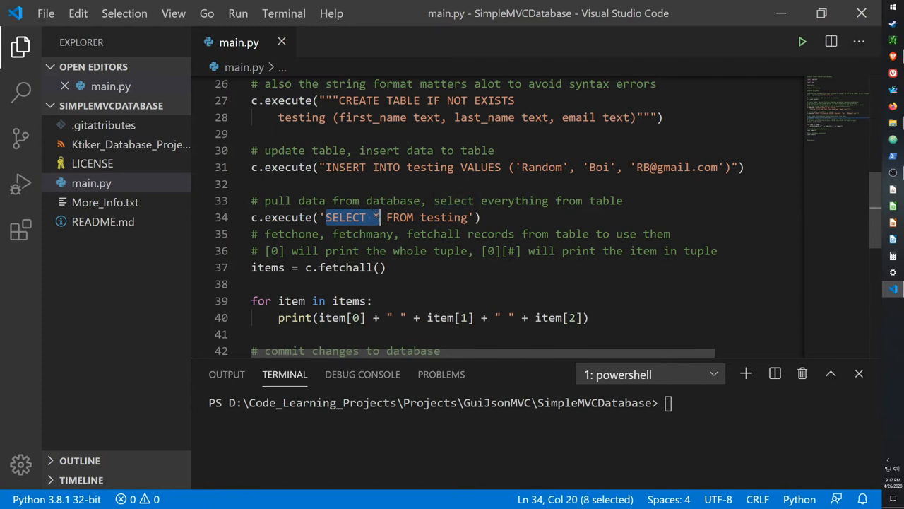
left_click_drag(379, 218, 467, 218)
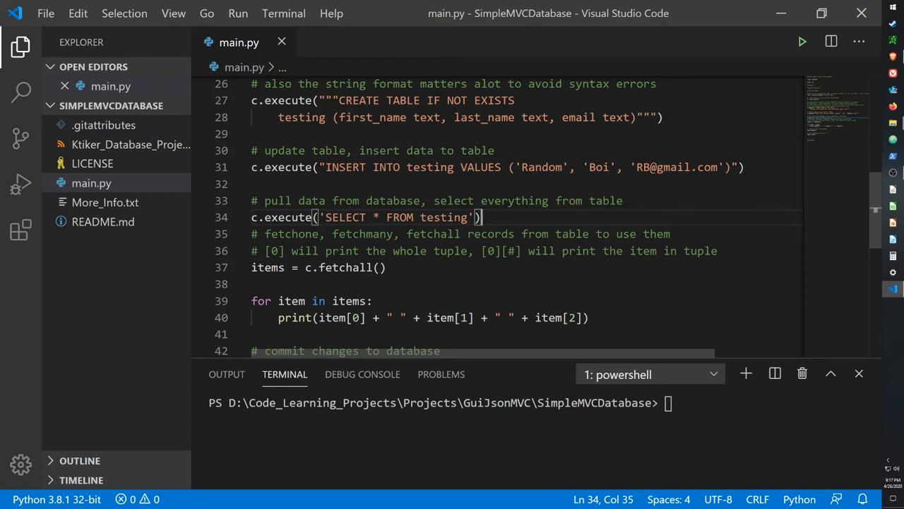
double_click(267, 268)
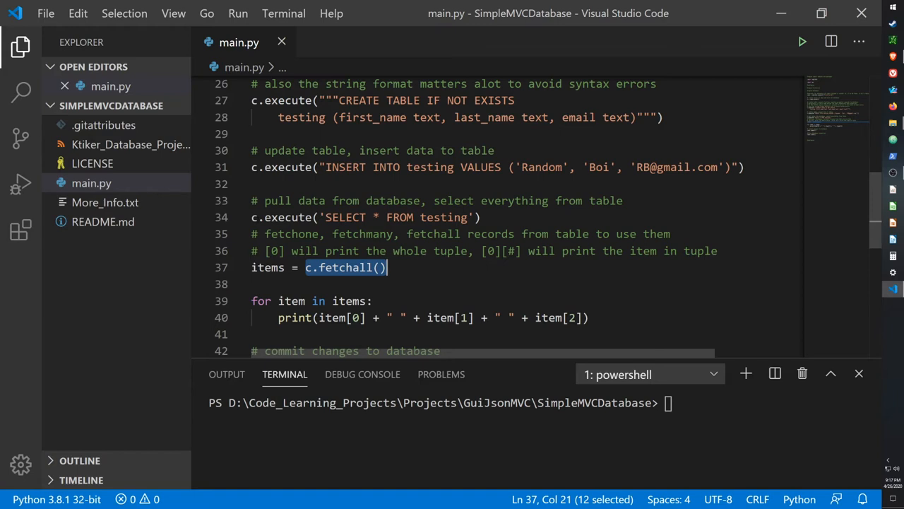
left_click(386, 267)
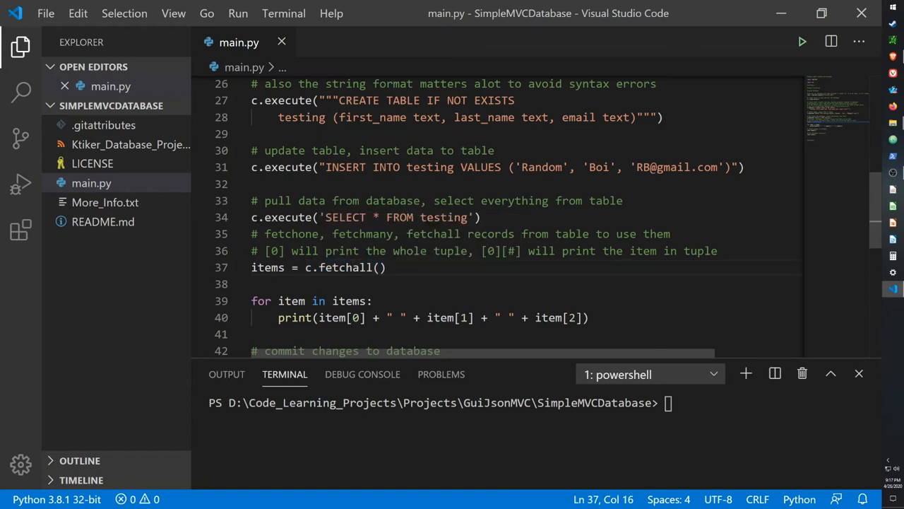
double_click(291, 235)
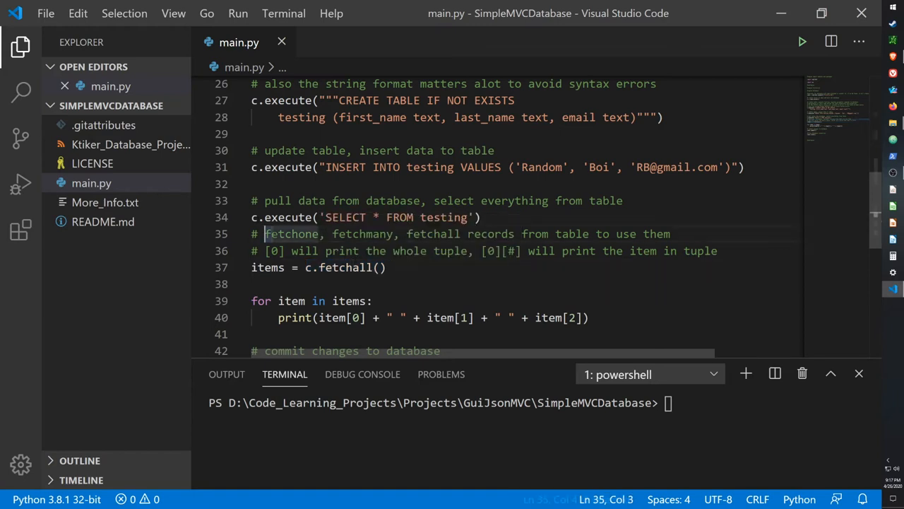
double_click(291, 235)
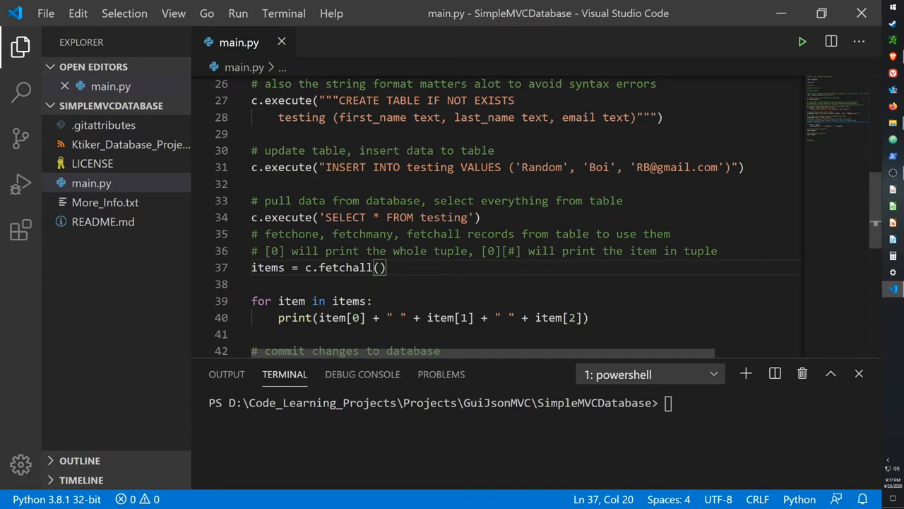
double_click(362, 234)
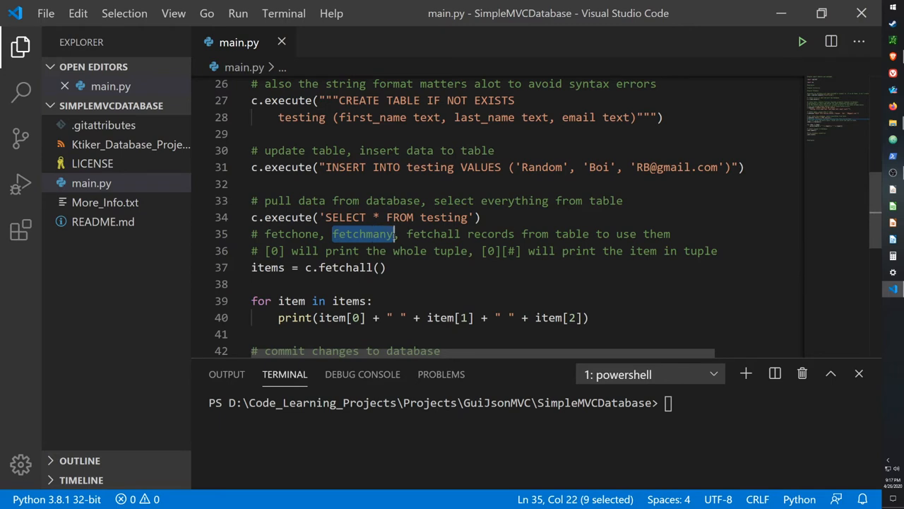
left_click(379, 267)
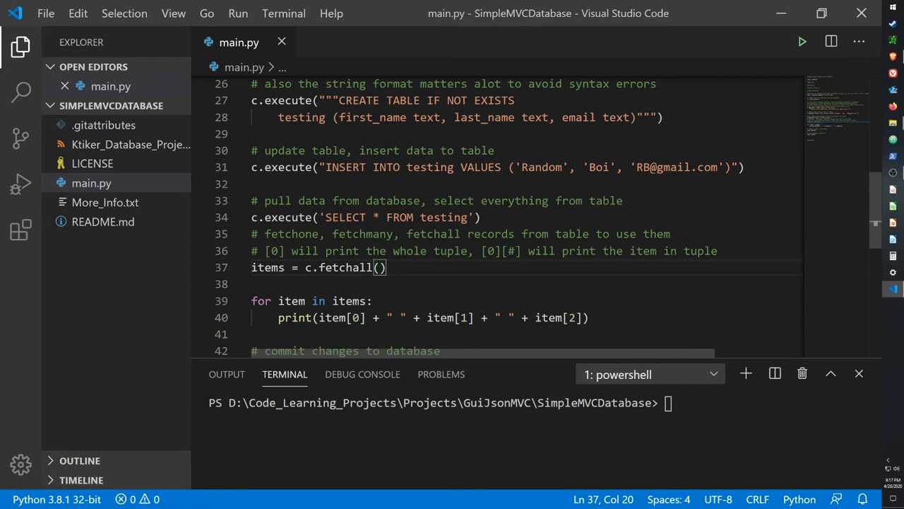
double_click(433, 235)
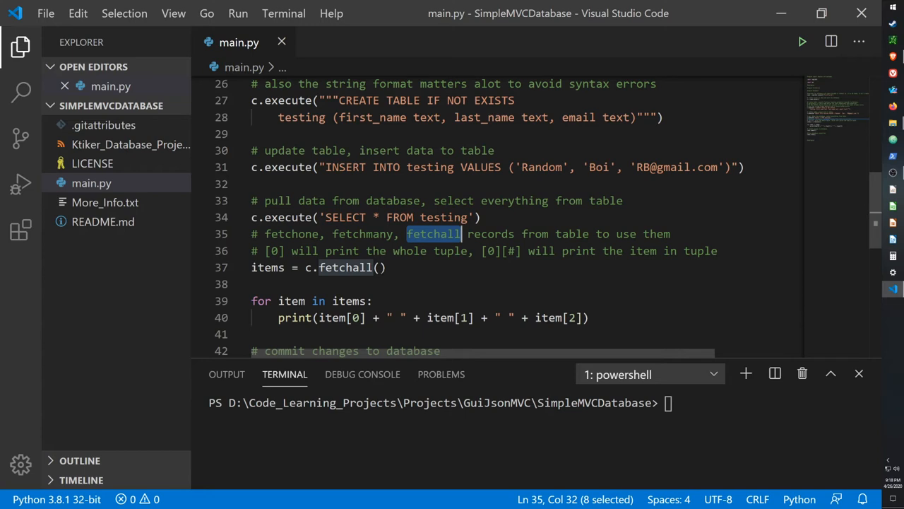
scroll("down", 3)
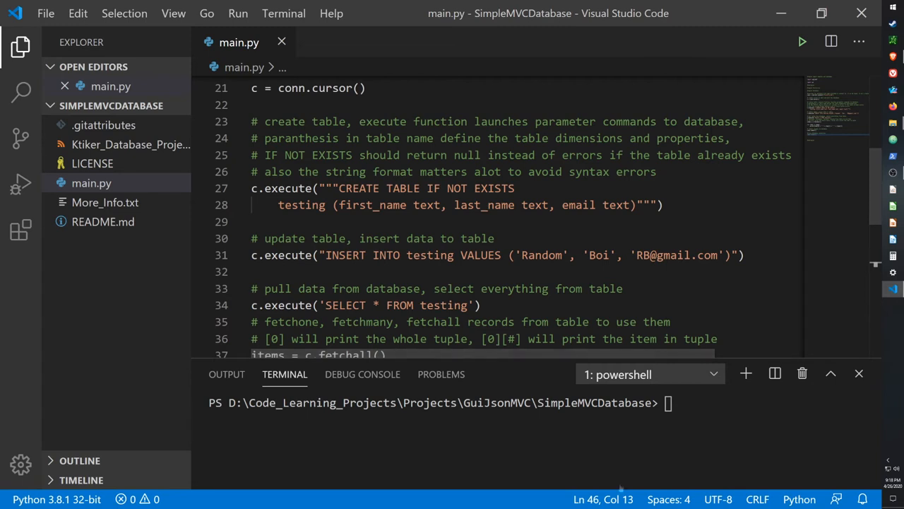
- Toggle comments on the select, fetch and print lines with Ctrl+/
double_click(501, 122)
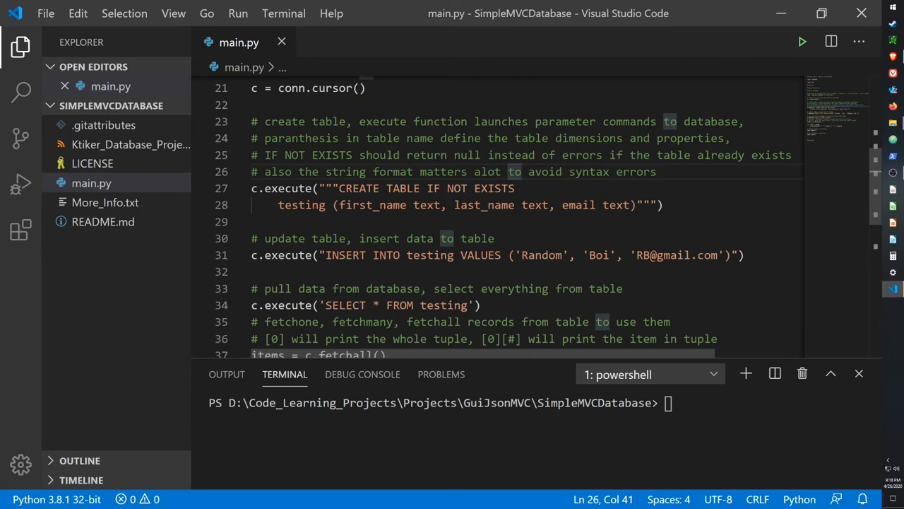
scroll("down", 3)
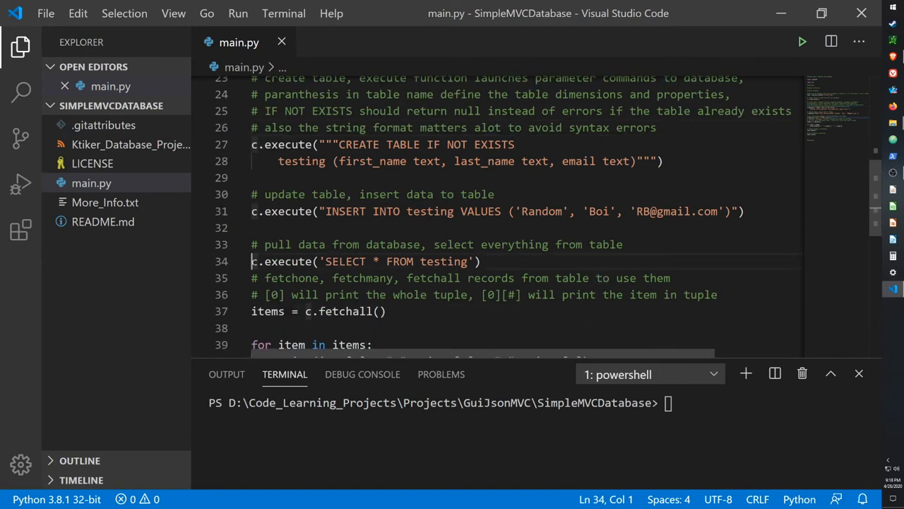
scroll("down", 3)
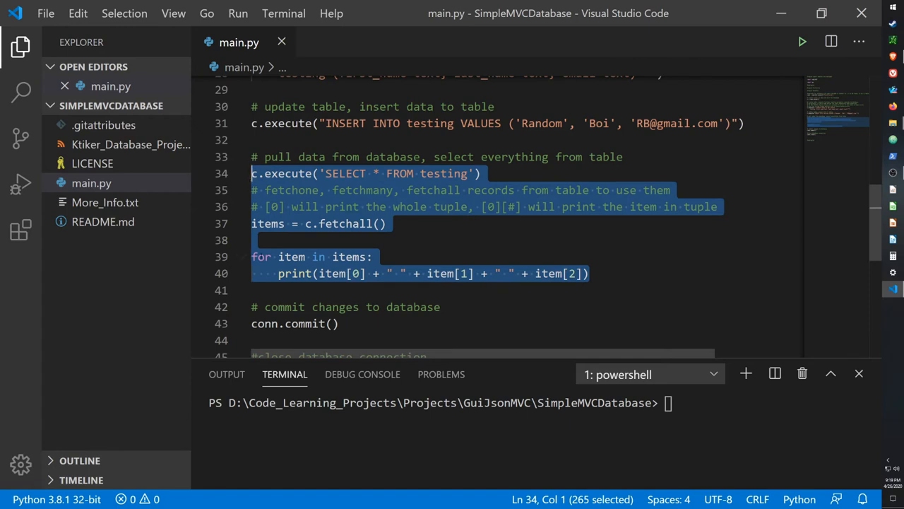
type("?")
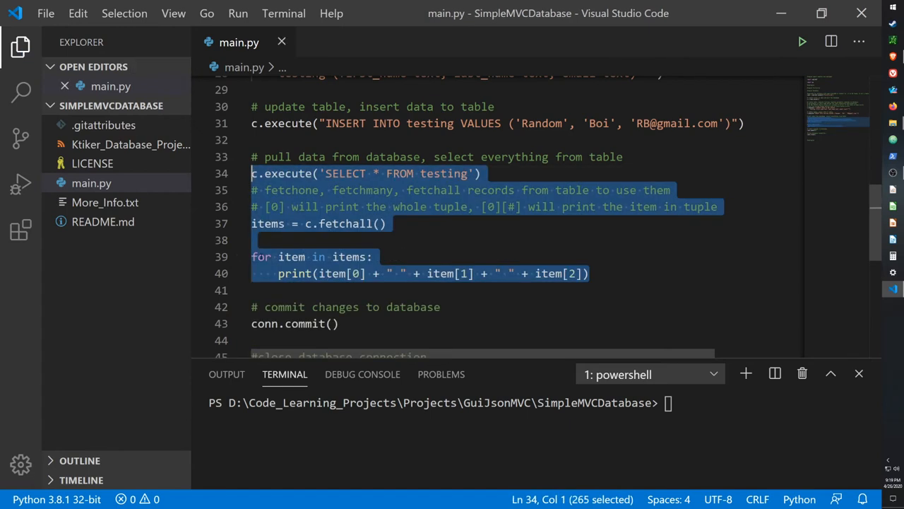
key("ctrl+/")
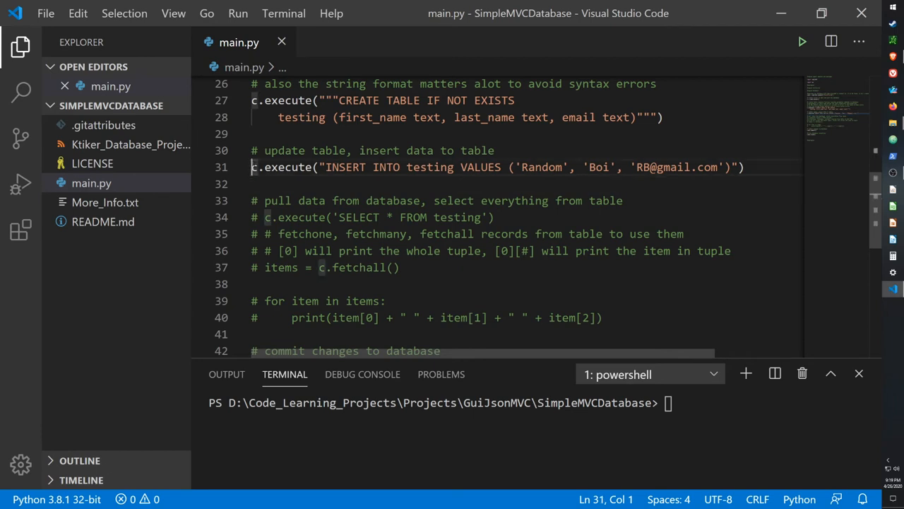
- Comment out the INSERT c.execute line with # and look at the project folder's files
type("#")
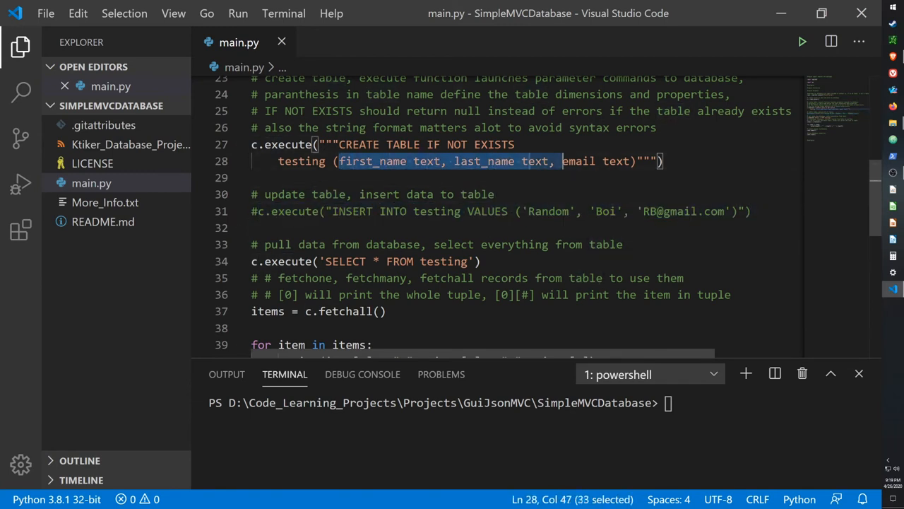
left_click(522, 144)
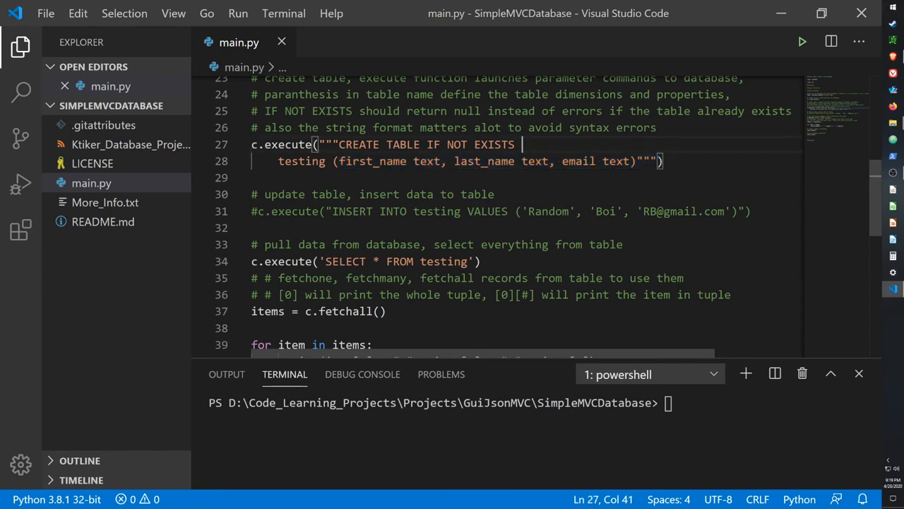
scroll("down", 3)
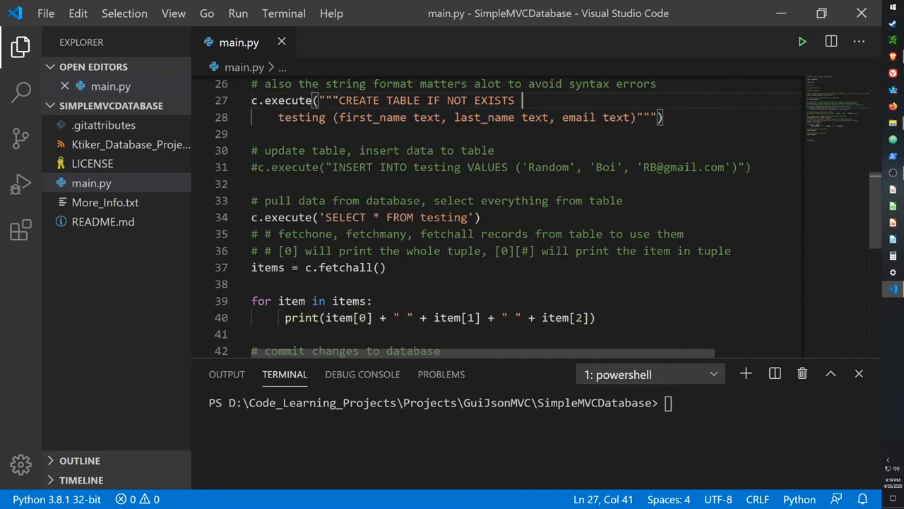
left_click(467, 217)
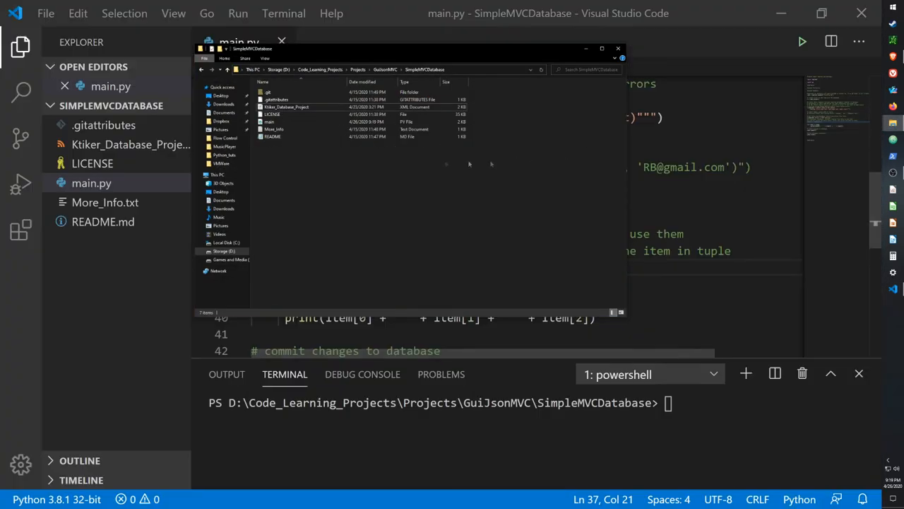
- Run main.py in the terminal so FirstTry.db is created in the SimpleMVCDatabase folder
left_click(617, 48)
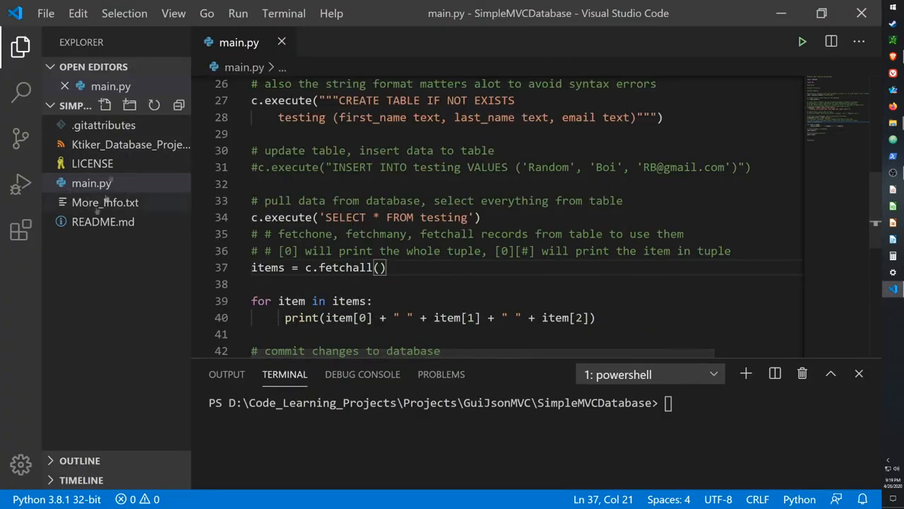
mouse_move(105, 125)
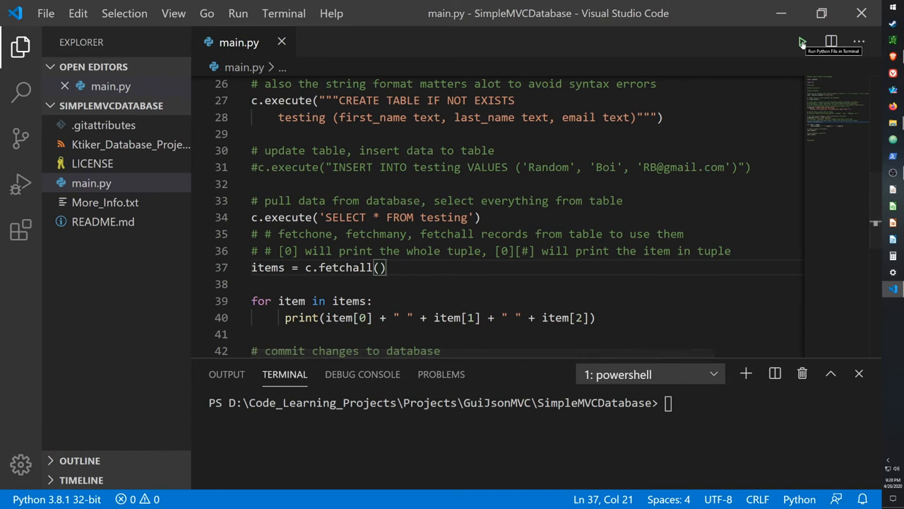
left_click(803, 41)
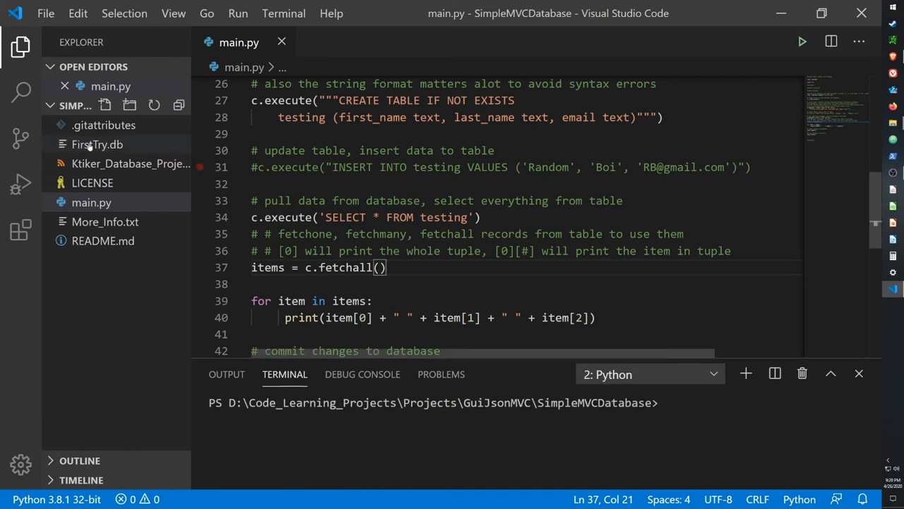
mouse_move(98, 144)
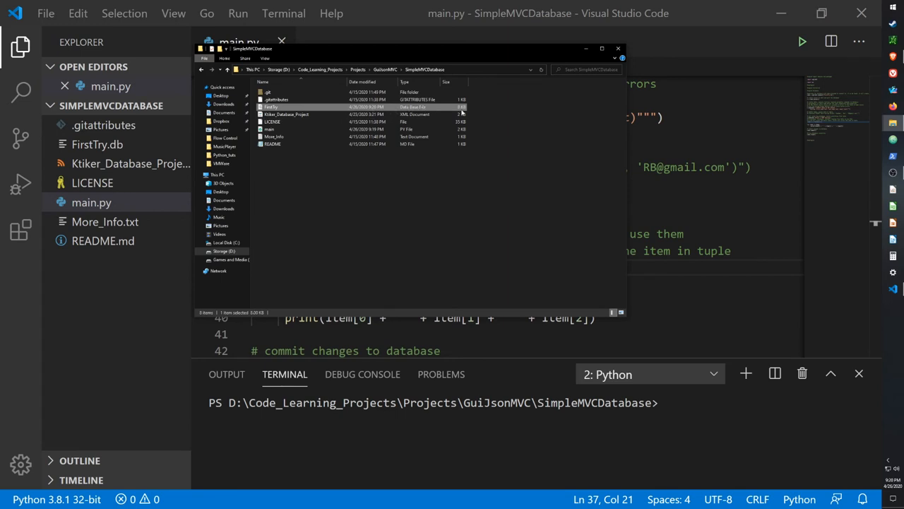
left_click(618, 48)
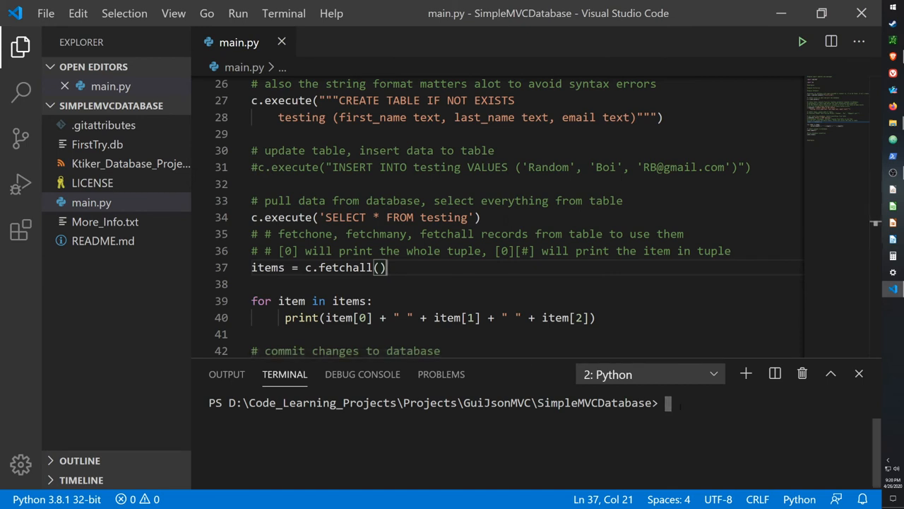
scroll("down", 3)
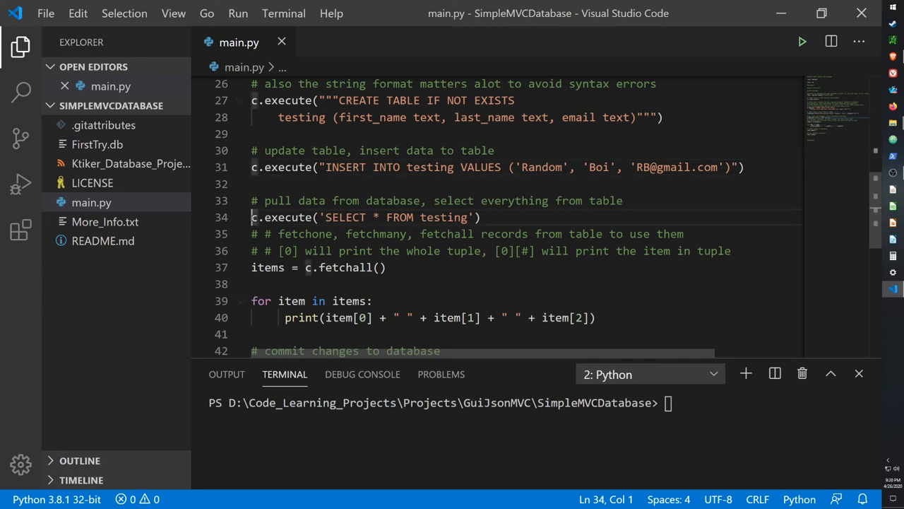
- Comment out the SELECT query and print lines with # and save main.py
type("#")
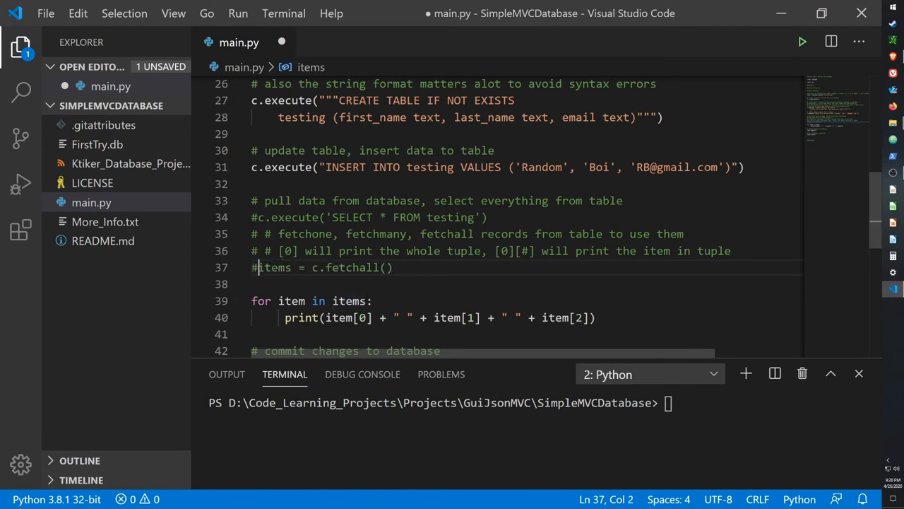
left_click(252, 300)
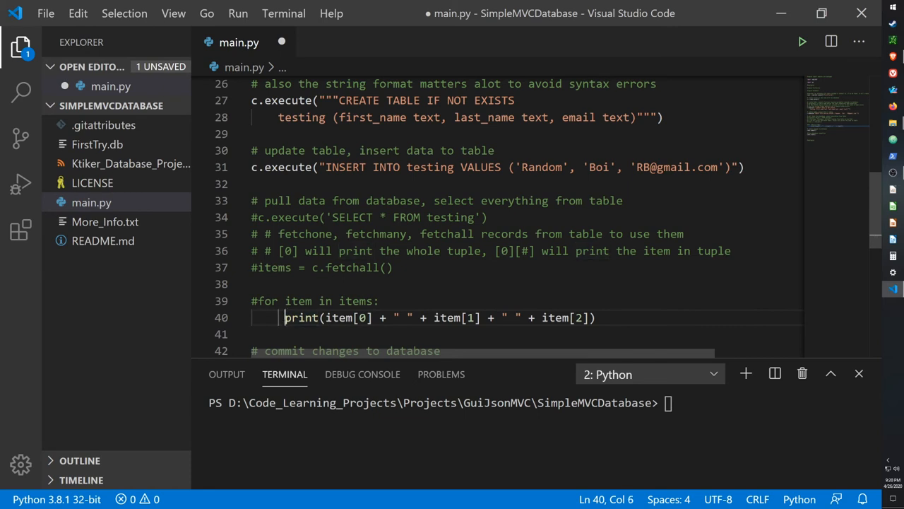
type("#")
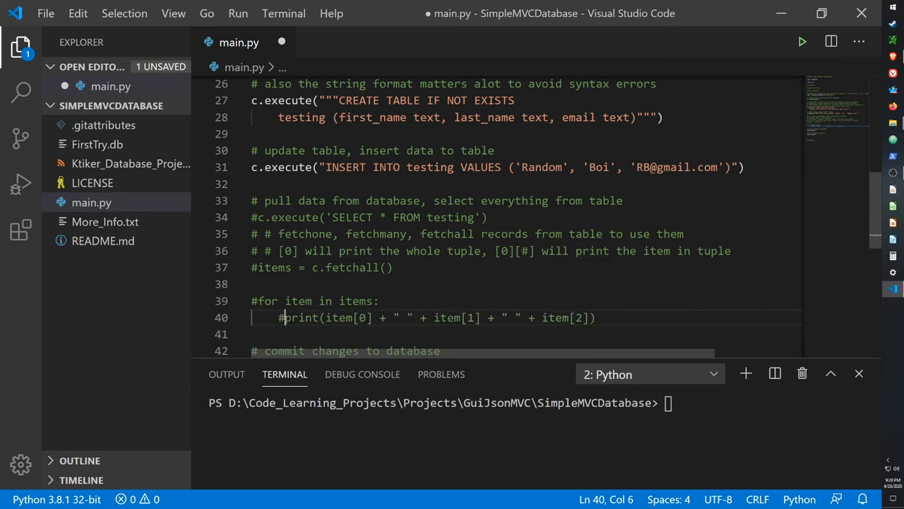
key("ctrl+s")
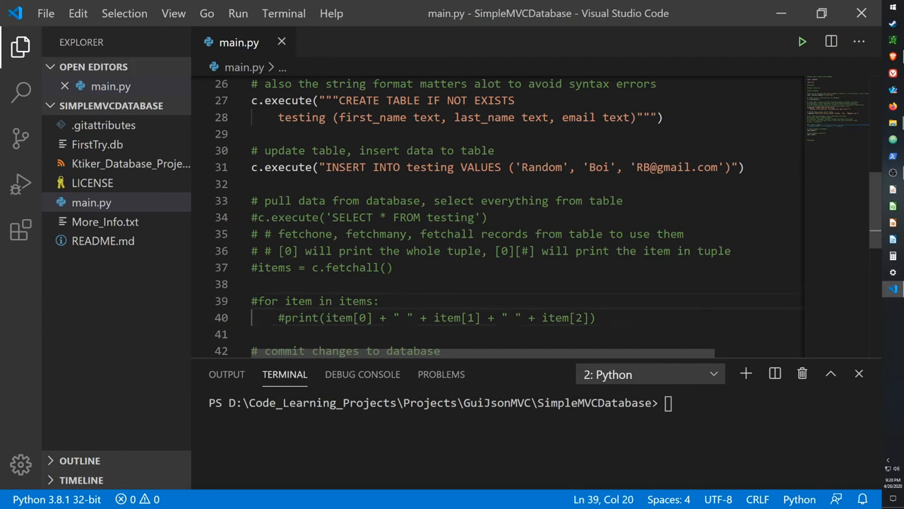
scroll("down", 3)
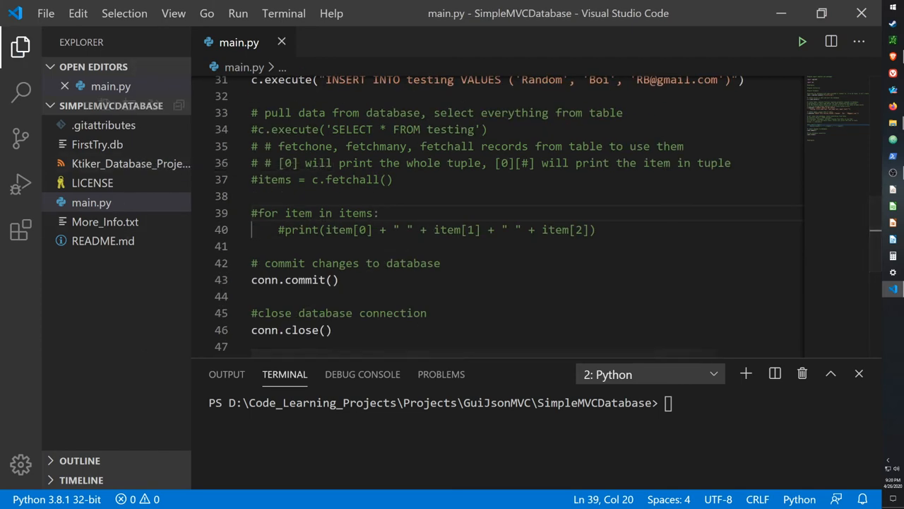
mouse_move(802, 41)
type("#")
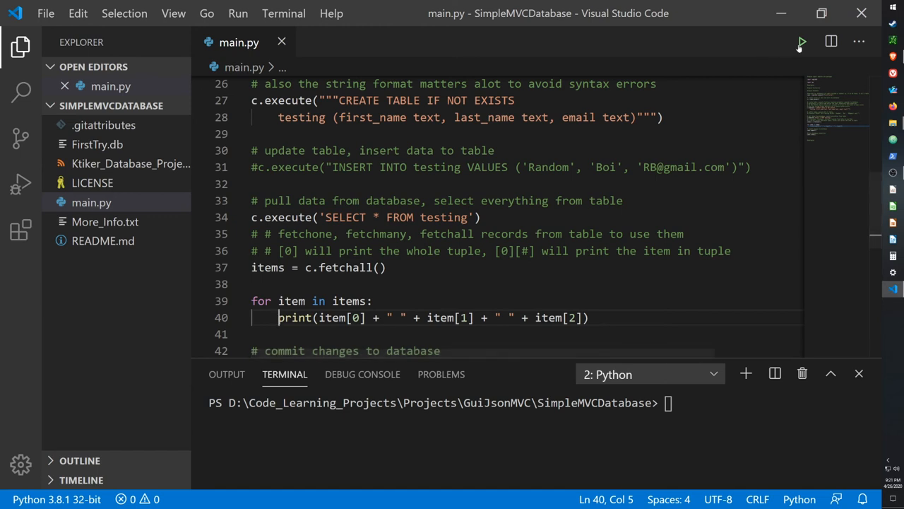
left_click(802, 41)
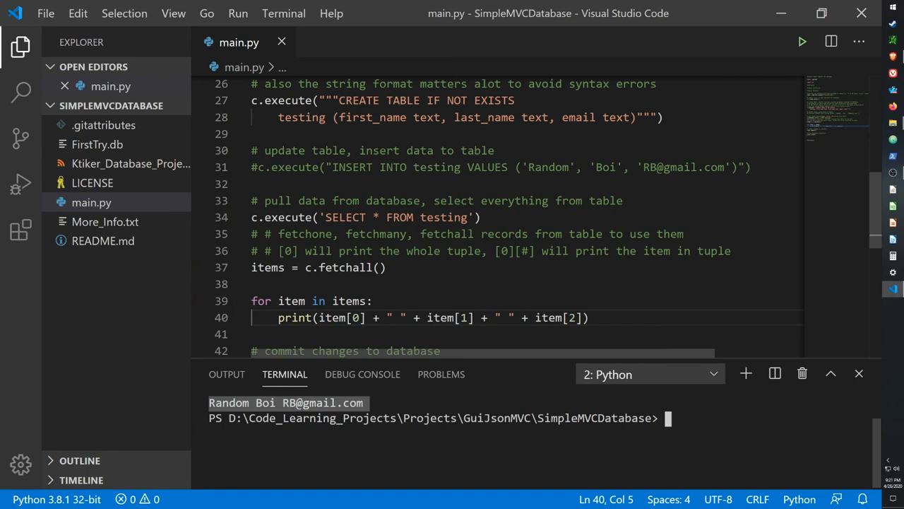
left_click_drag(373, 316, 576, 316)
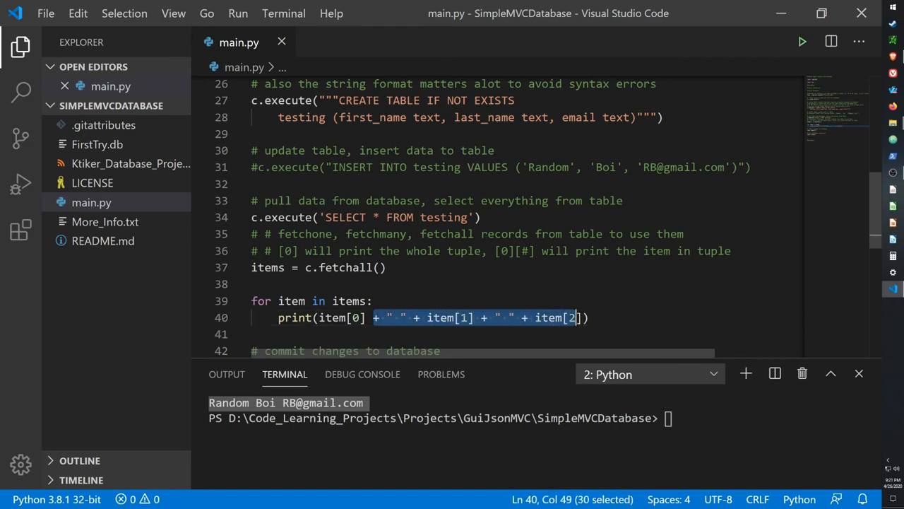
right_click(474, 317)
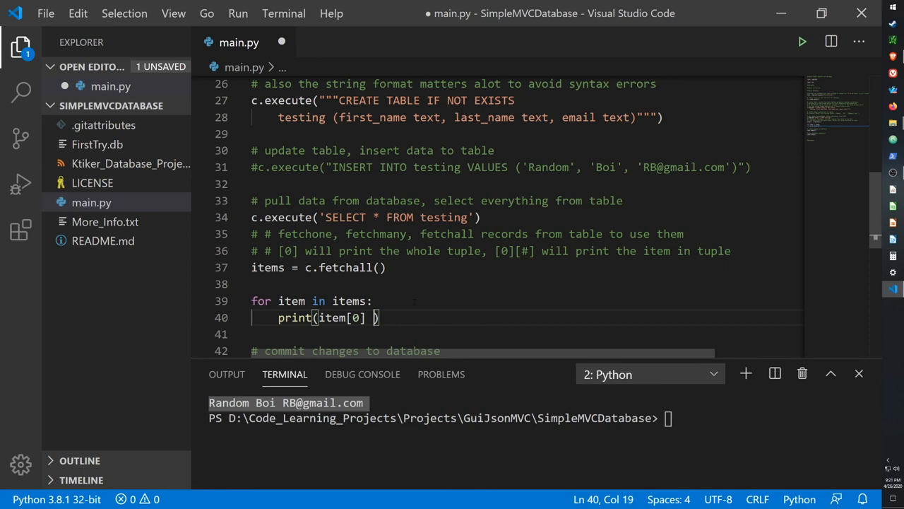
key("ctrl+s")
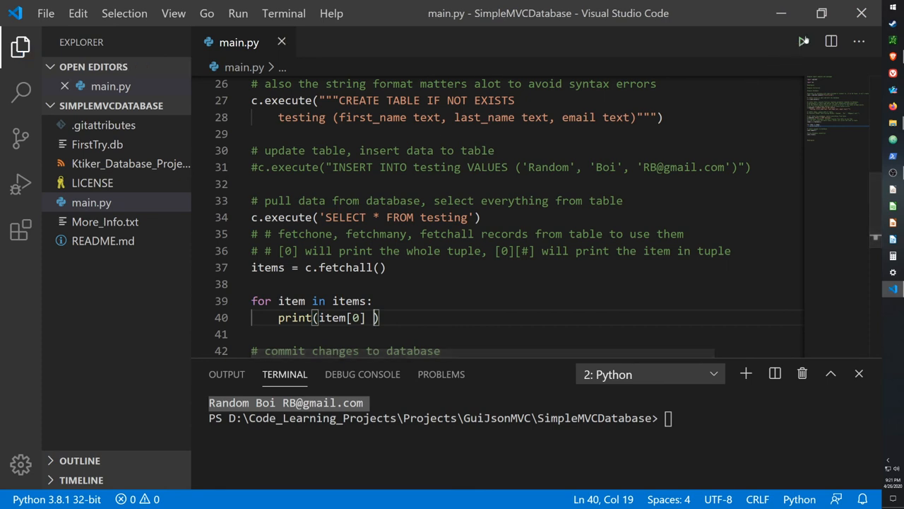